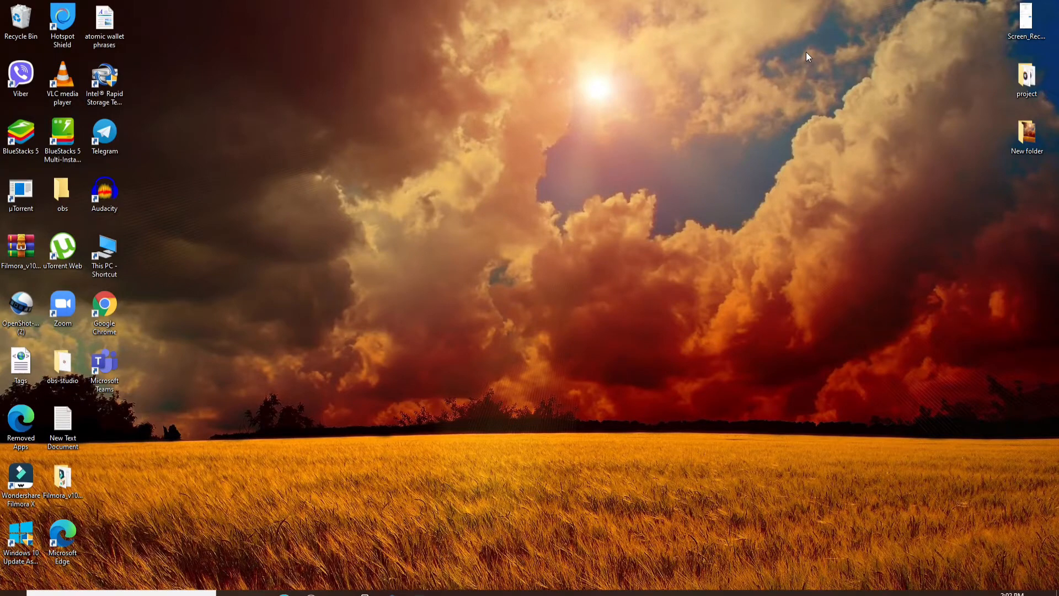
{"action": "mouse_move", "coordinate": [132, 327]}
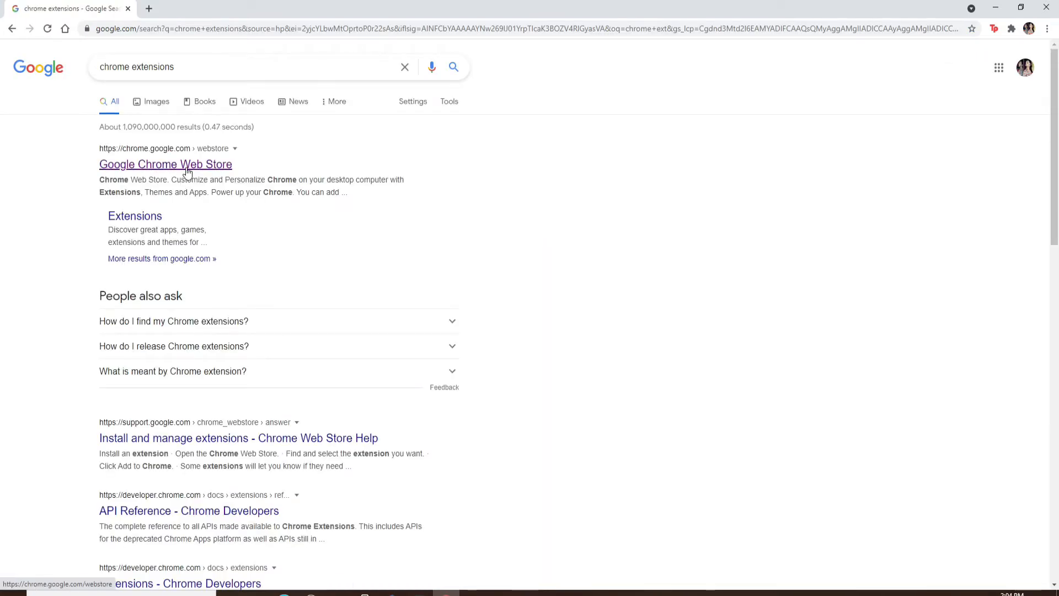
Step: Install the Vemos extension from the Chrome Web Store via Add to Chrome
{"action": "left_click", "coordinate": [166, 164]}
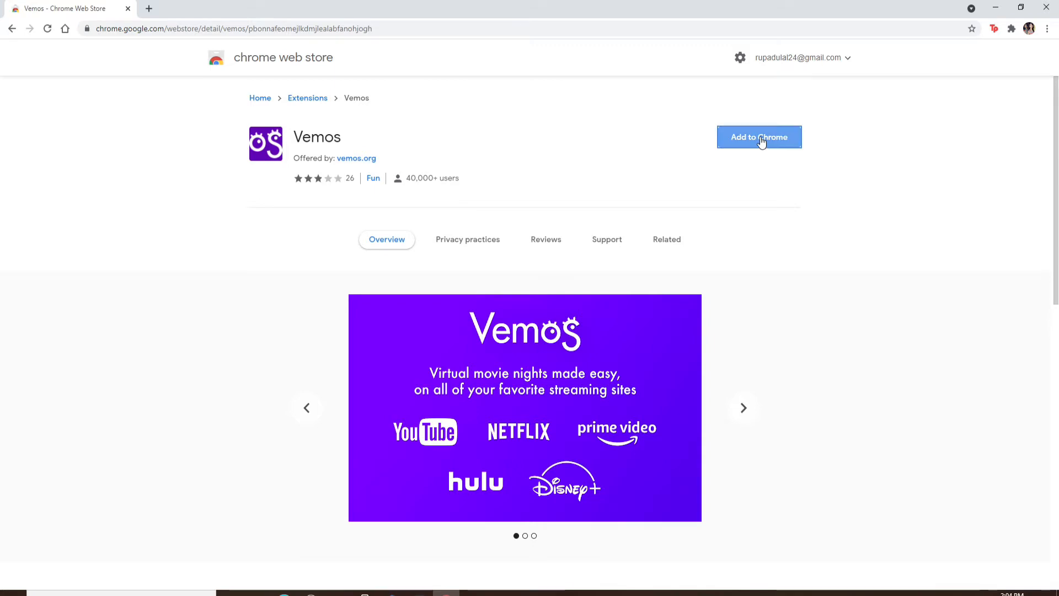
{"action": "left_click", "coordinate": [759, 138]}
{"action": "type", "text": "www."}
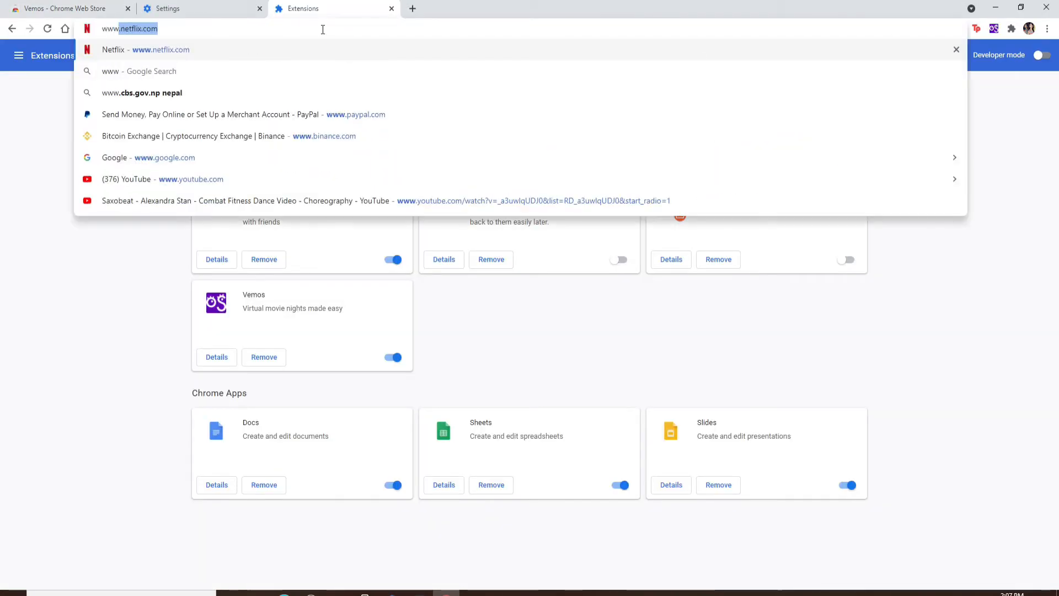
{"action": "left_click", "coordinate": [161, 49]}
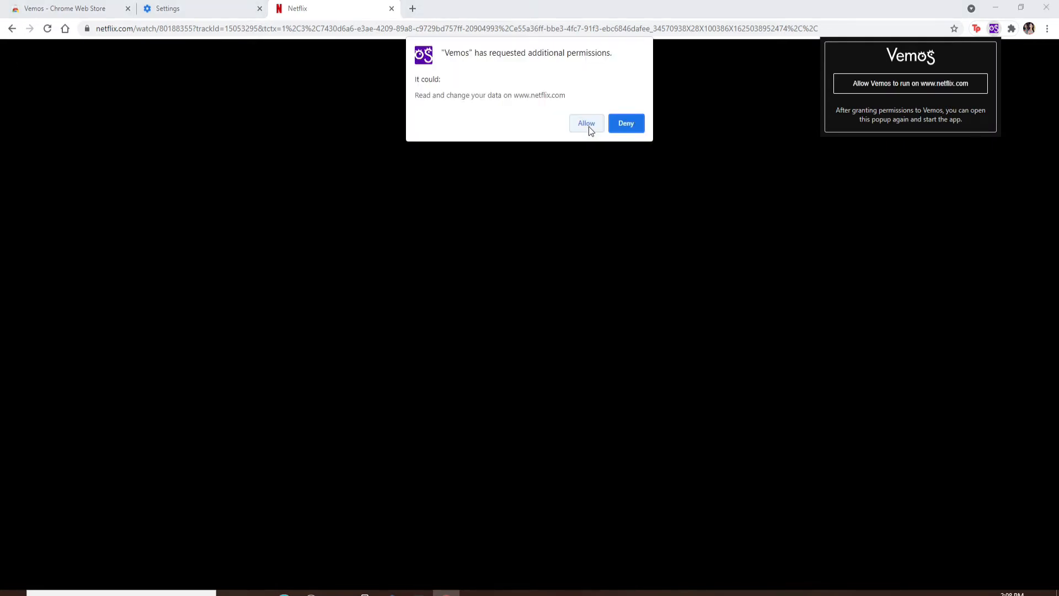
Step: Allow Vemos to run on netflix.com and grant microphone and camera access
{"action": "left_click", "coordinate": [586, 123]}
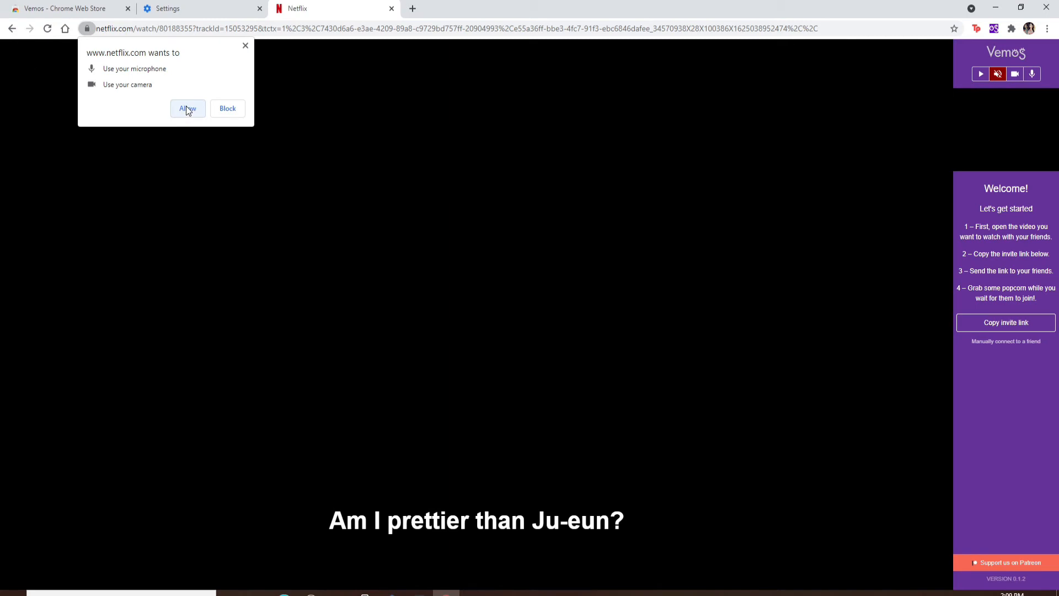
{"action": "left_click", "coordinate": [187, 109]}
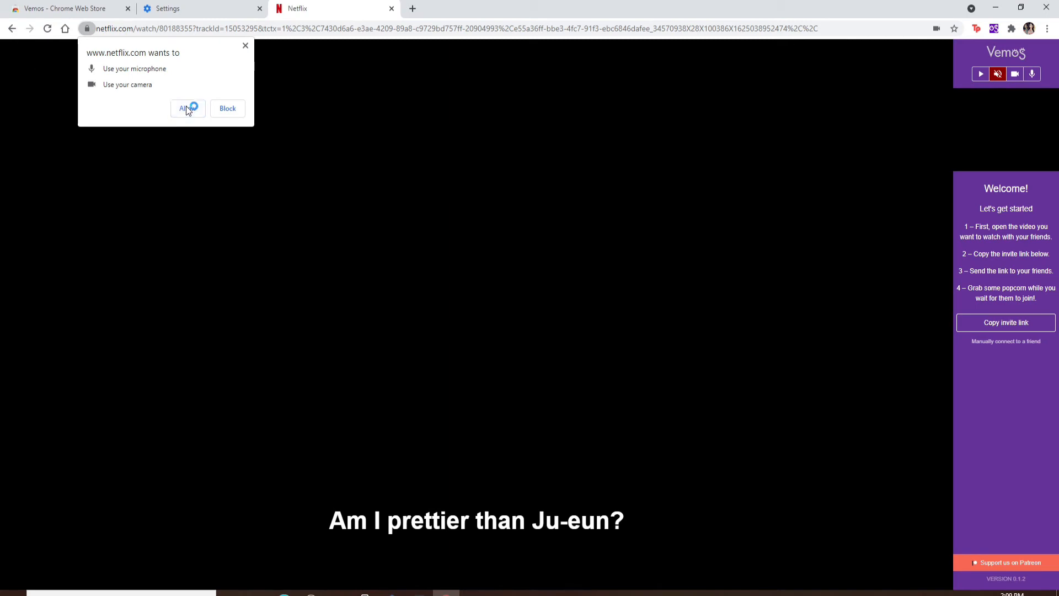
{"action": "left_click", "coordinate": [183, 109]}
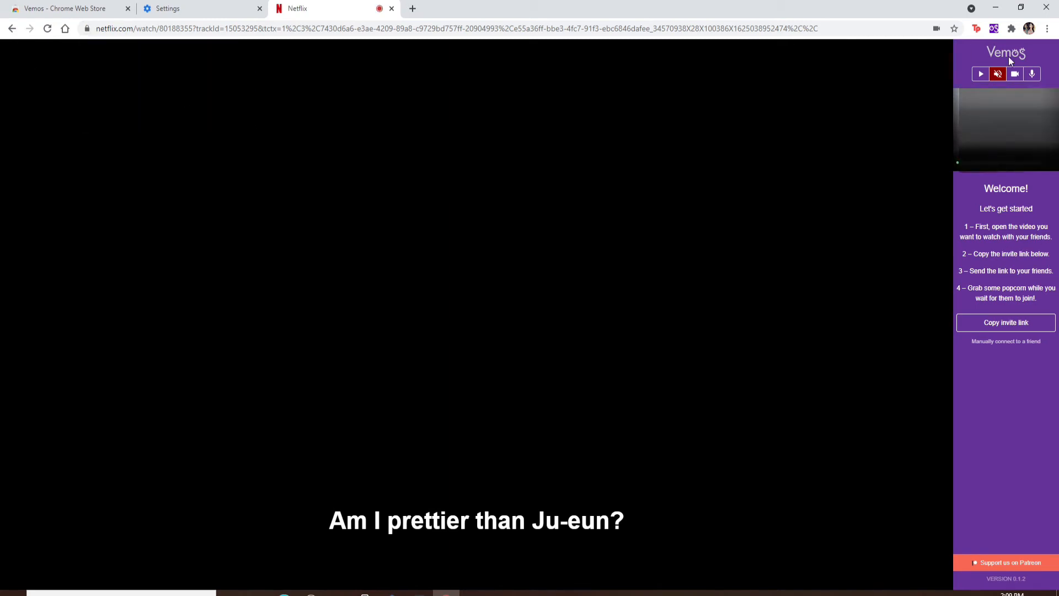
Step: Pause Oh My Venus from the Vemos sidebar and copy the invite link
{"action": "left_click", "coordinate": [981, 73]}
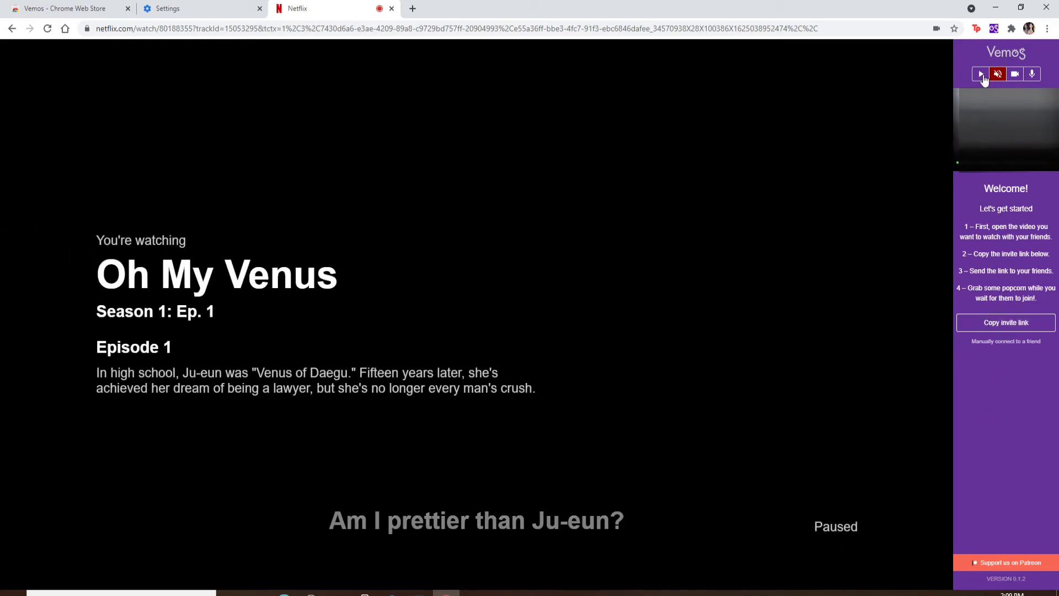
{"action": "mouse_move", "coordinate": [1015, 73]}
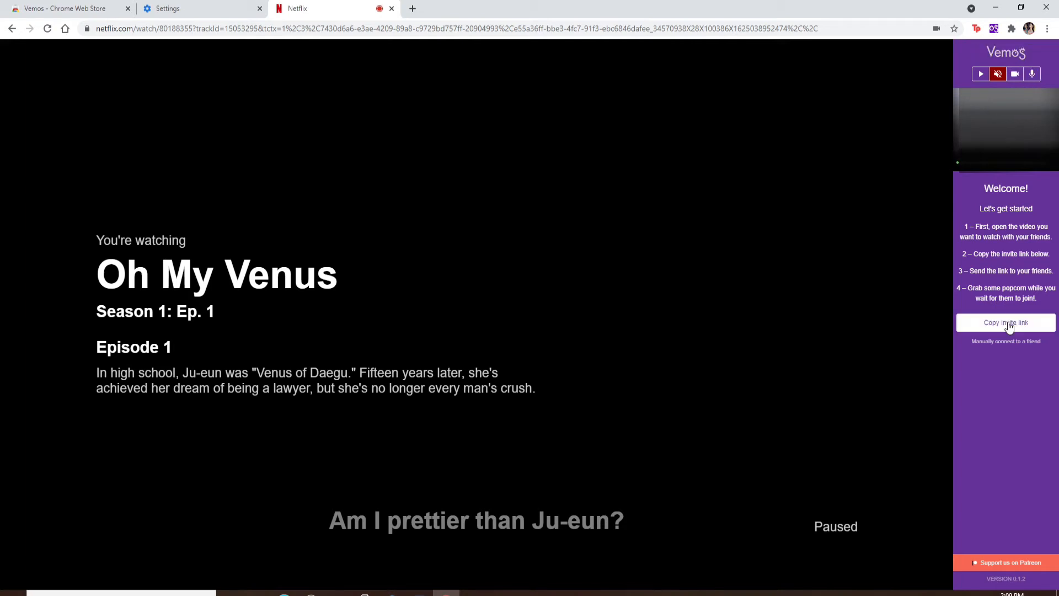
{"action": "mouse_move", "coordinate": [1007, 322]}
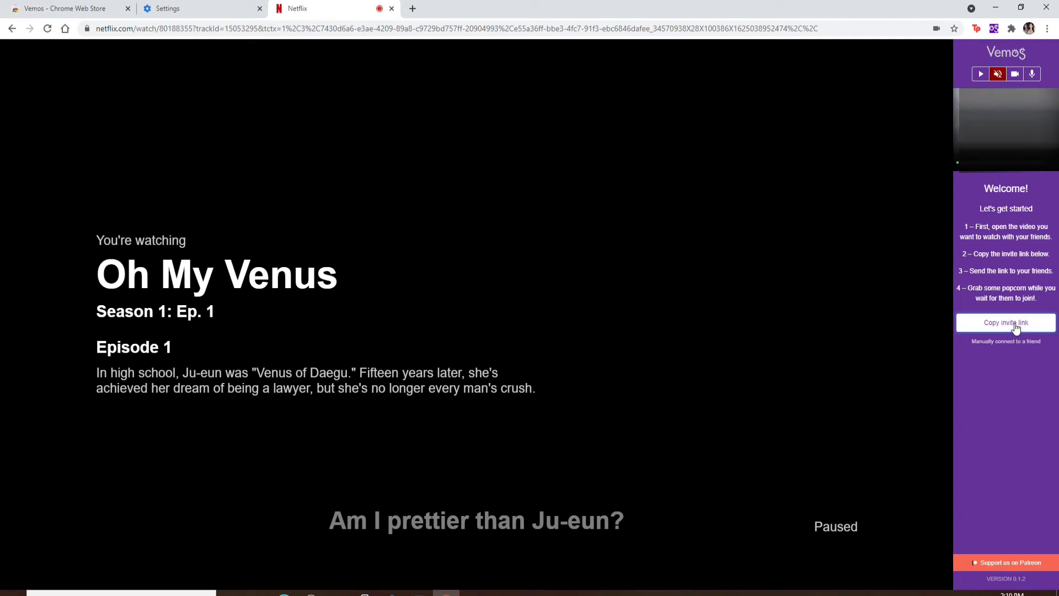
{"action": "left_click", "coordinate": [1005, 323]}
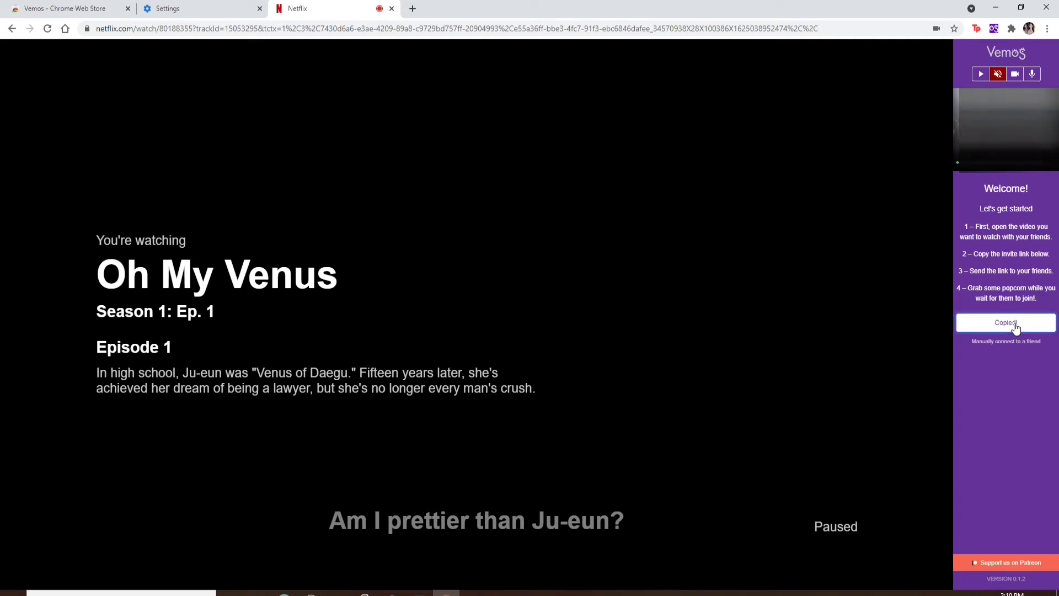